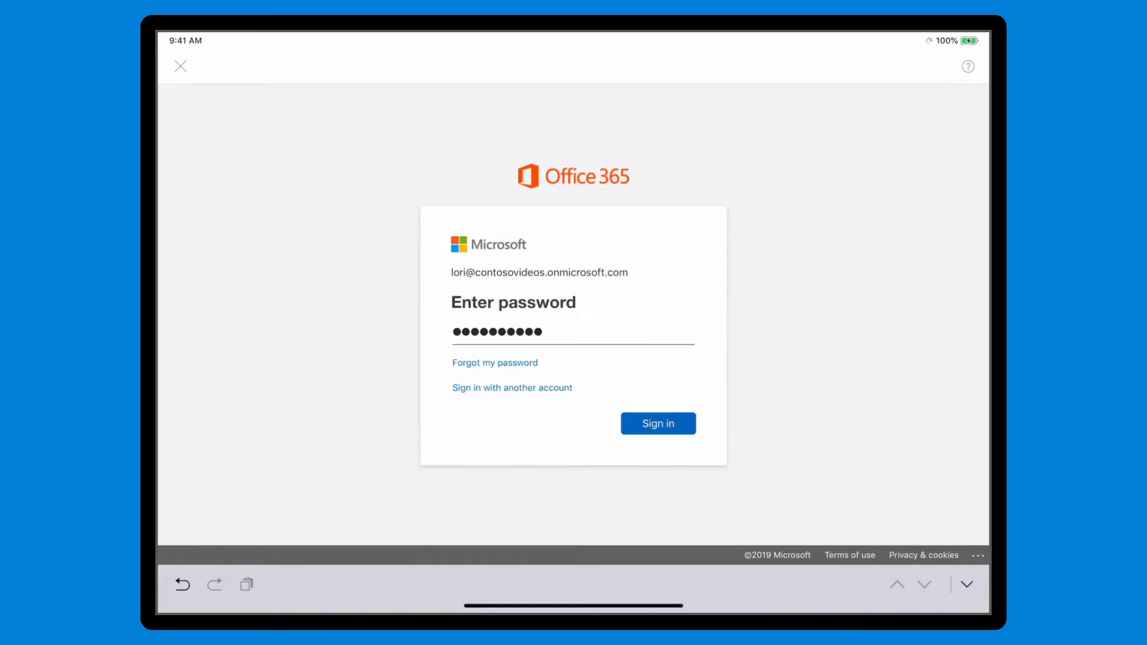
Step: Submit the work account password so Outlook shows the 'Help us keep your device secure' notice
type("•")
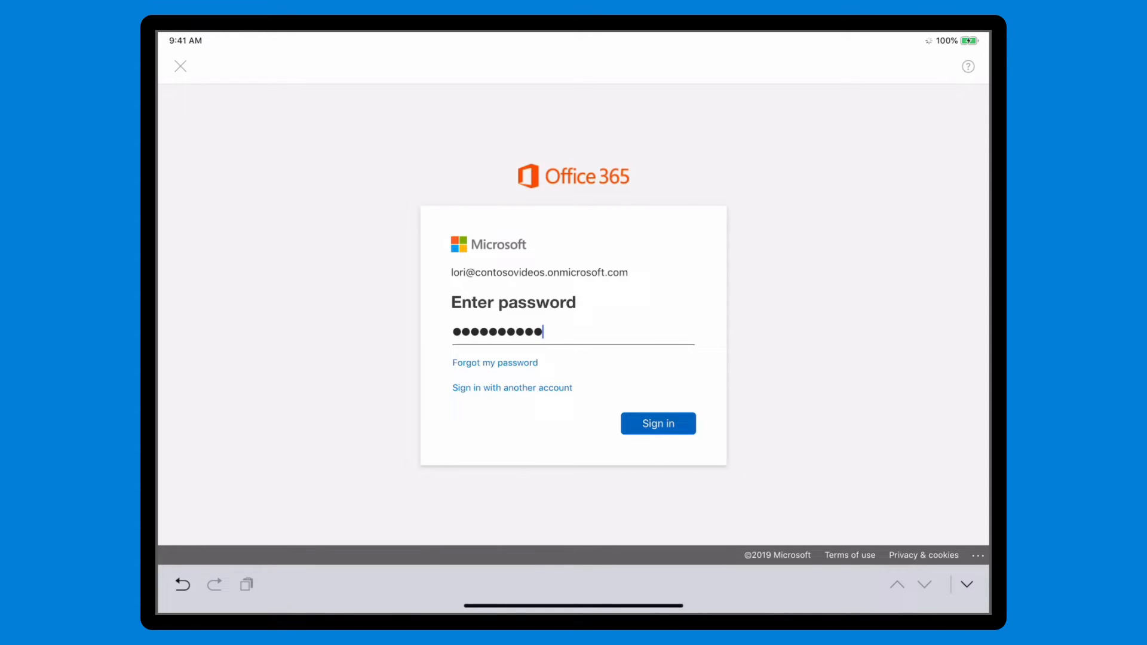
left_click(657, 423)
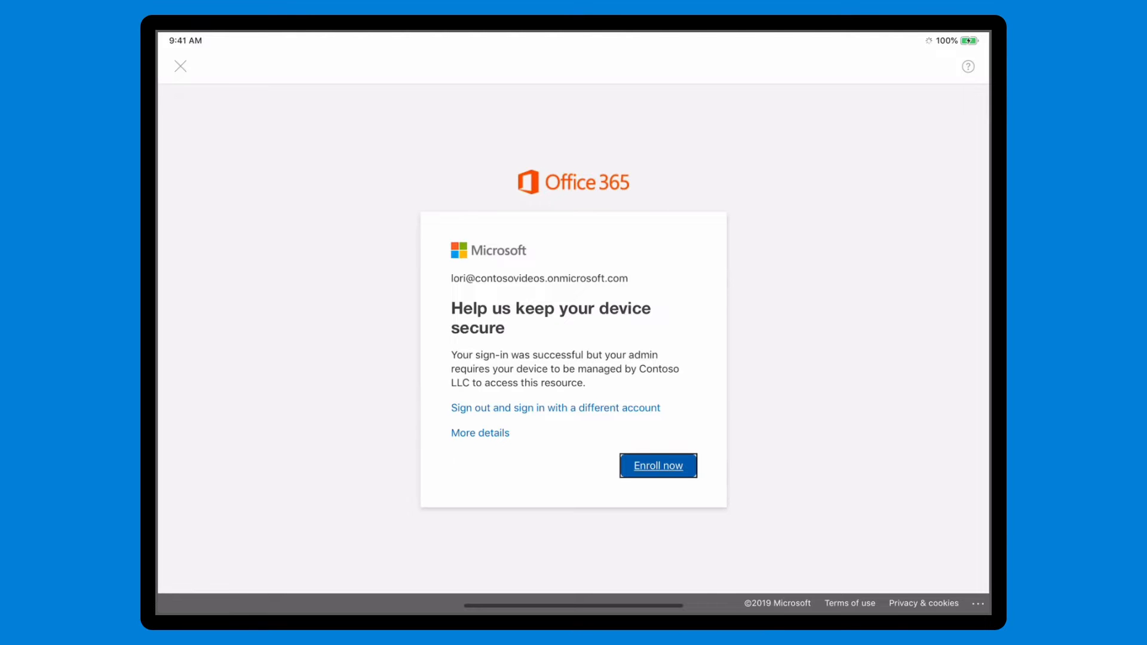
Step: Start enrollment from Outlook and follow Safari's portal page to the Company Portal App Store listing
left_click(657, 466)
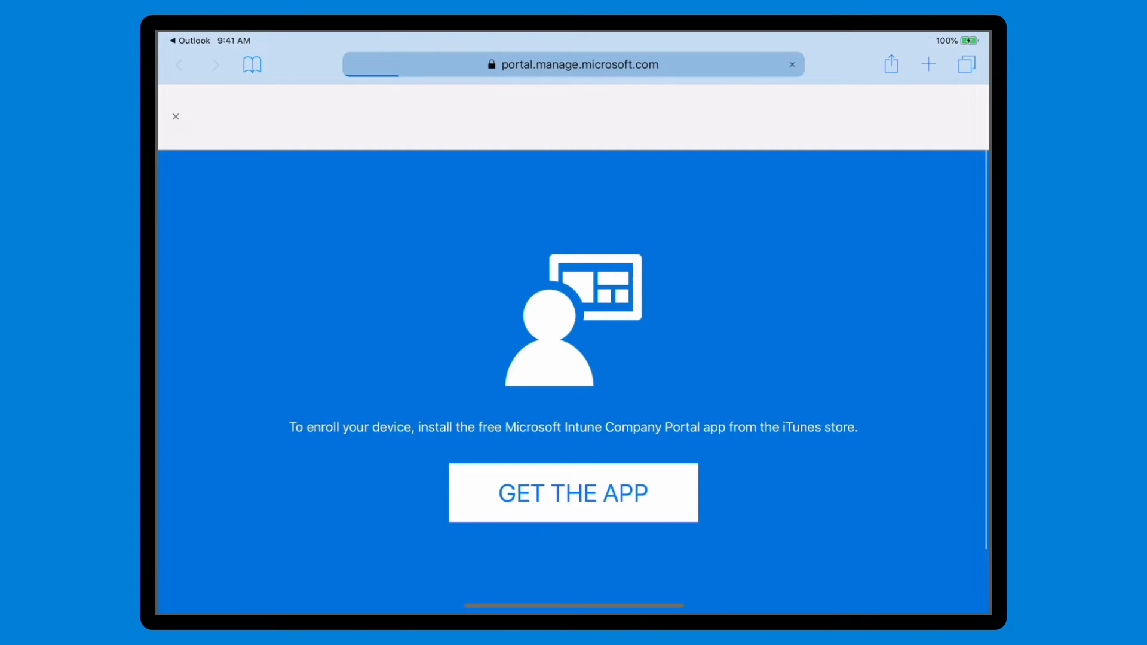
left_click(572, 493)
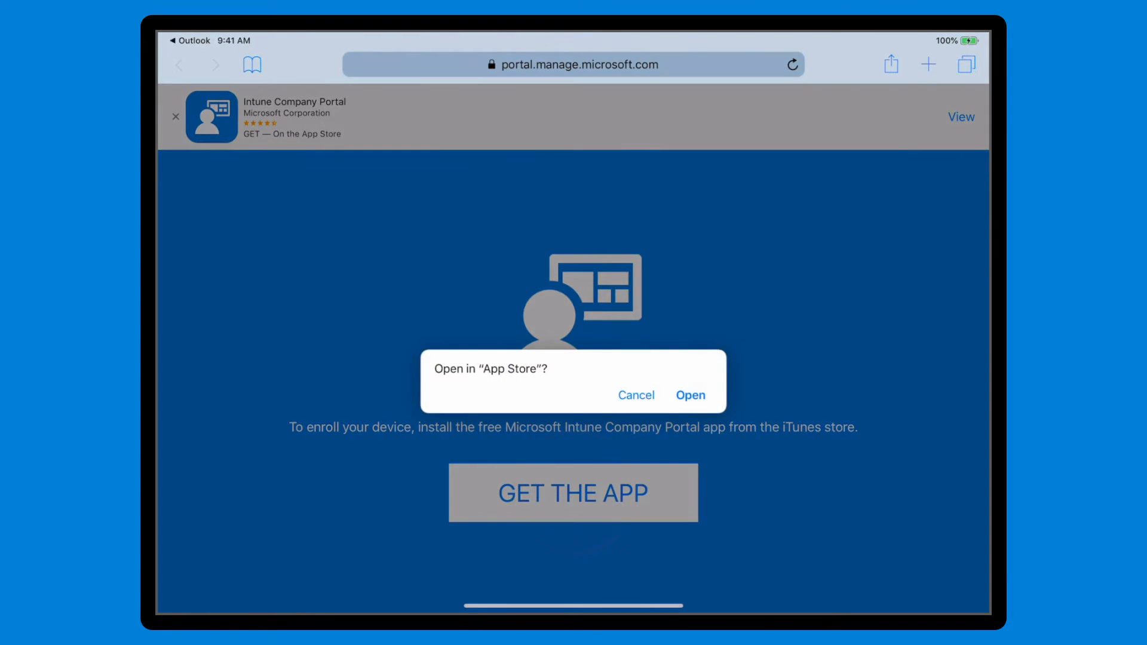
left_click(690, 396)
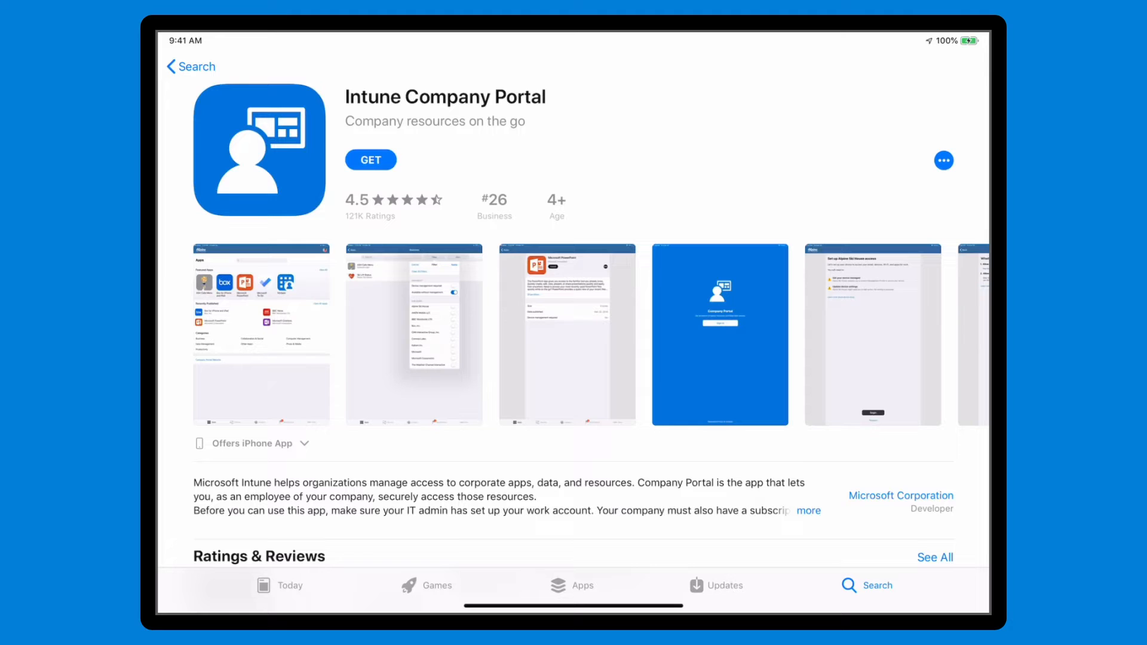
Step: Install Intune Company Portal from its App Store page and launch it
left_click(370, 159)
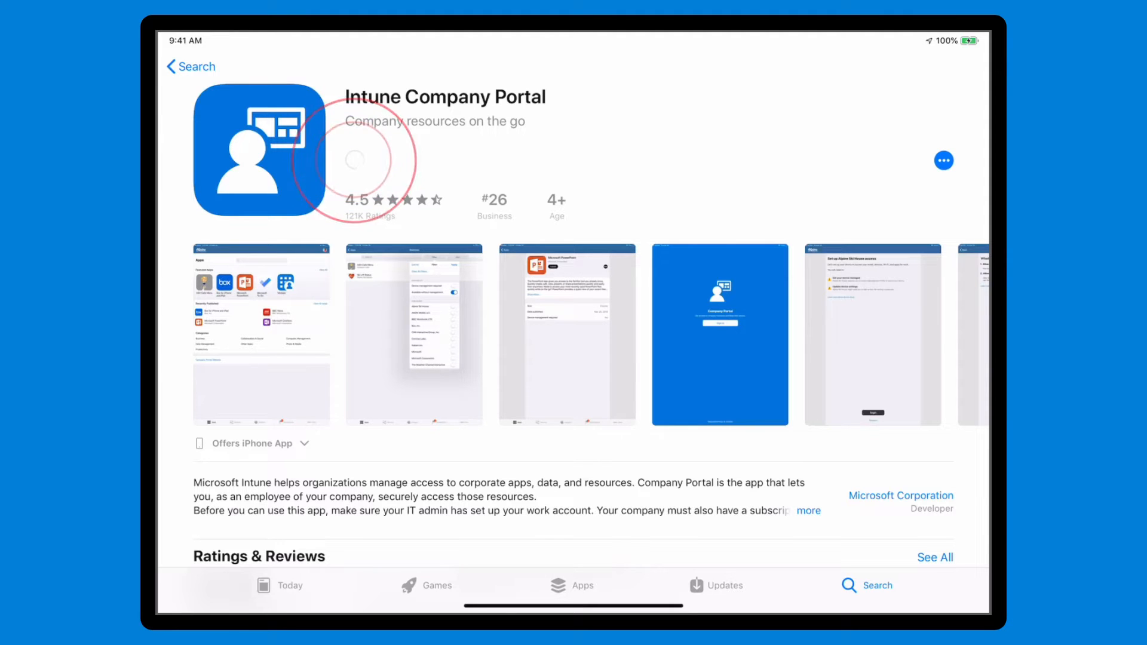
left_click(354, 159)
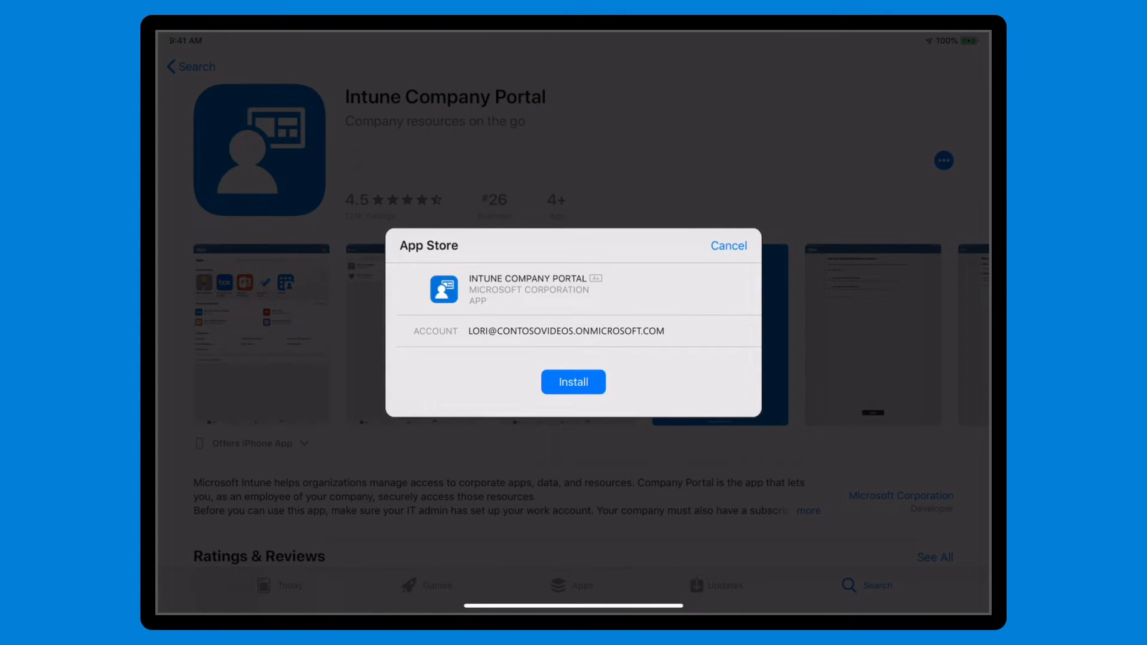
left_click(573, 381)
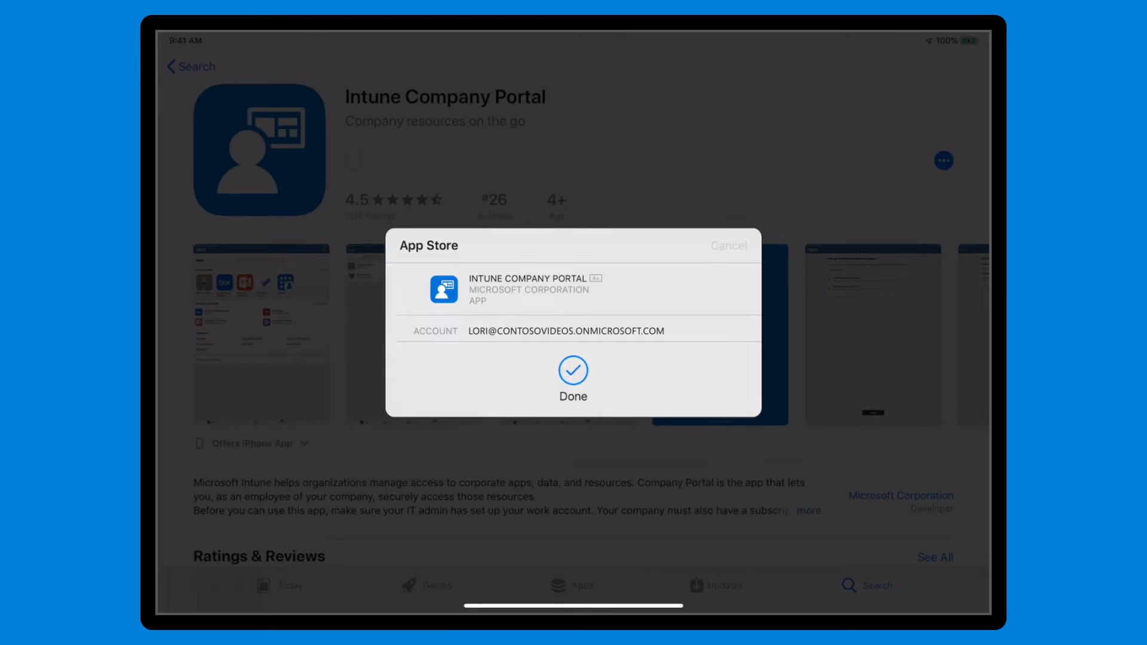
left_click(573, 375)
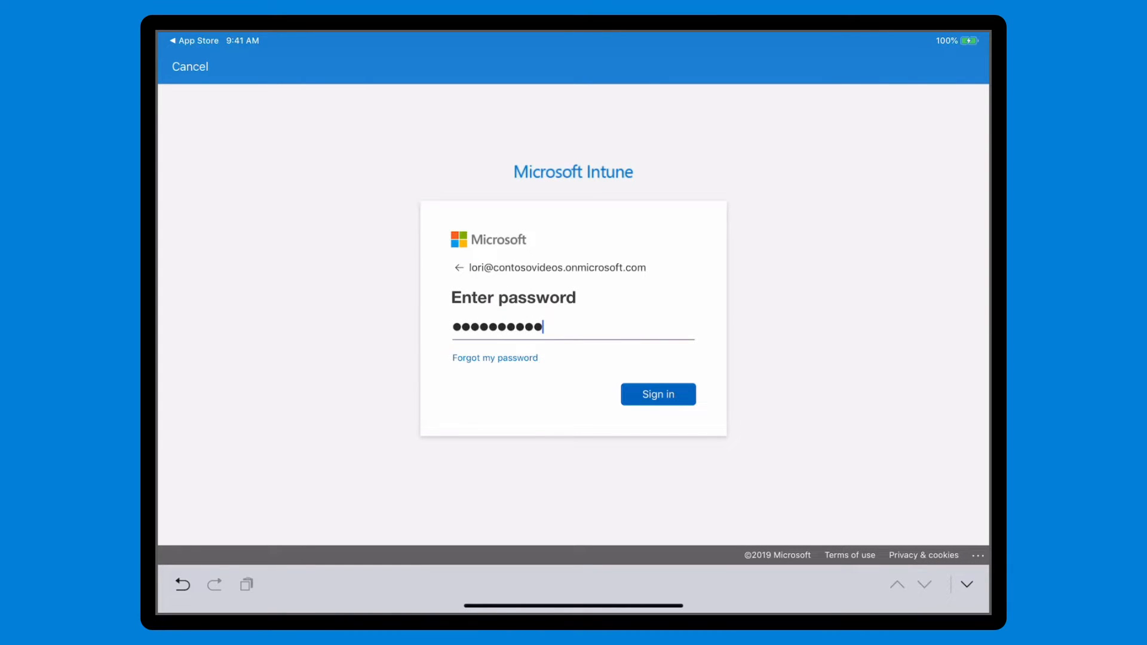
Step: Sign in to the work account and reach the Contoso LLC access setup checklist
left_click(657, 394)
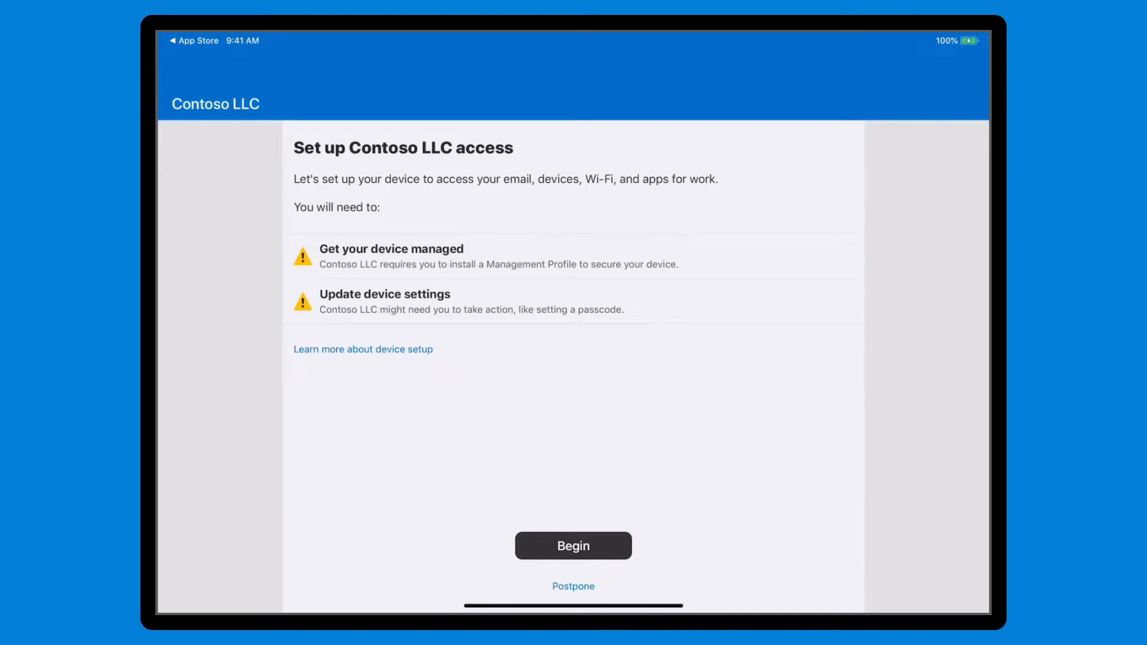
Step: Begin Contoso LLC setup, pass the privacy and next-steps screens toward the Management Profile download
left_click(573, 545)
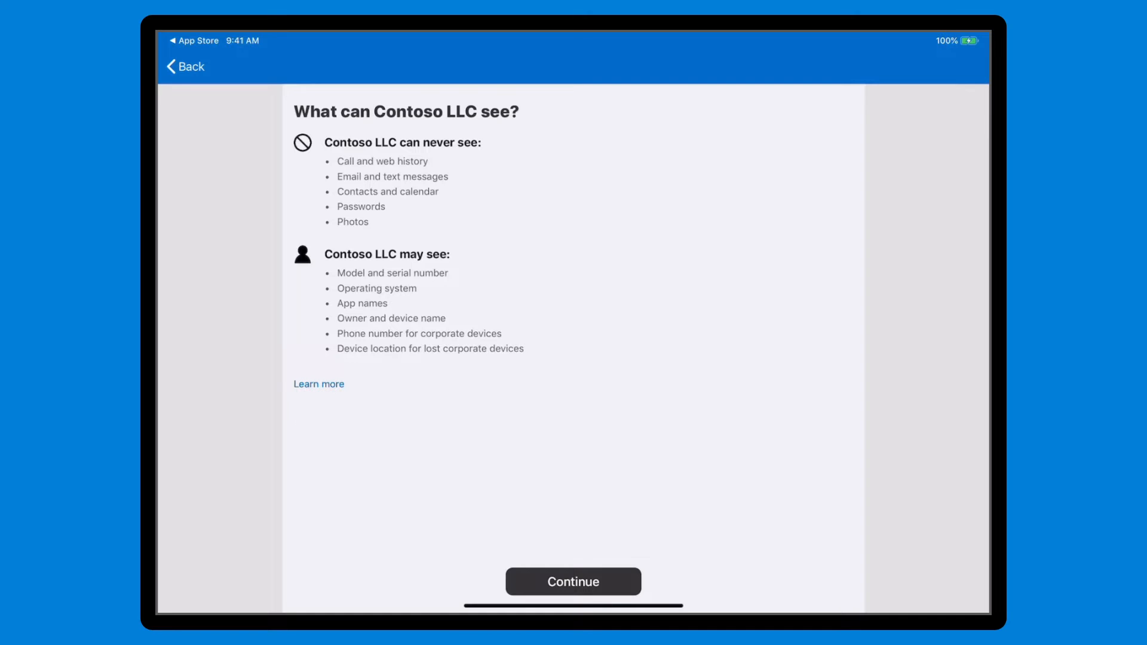
left_click(574, 582)
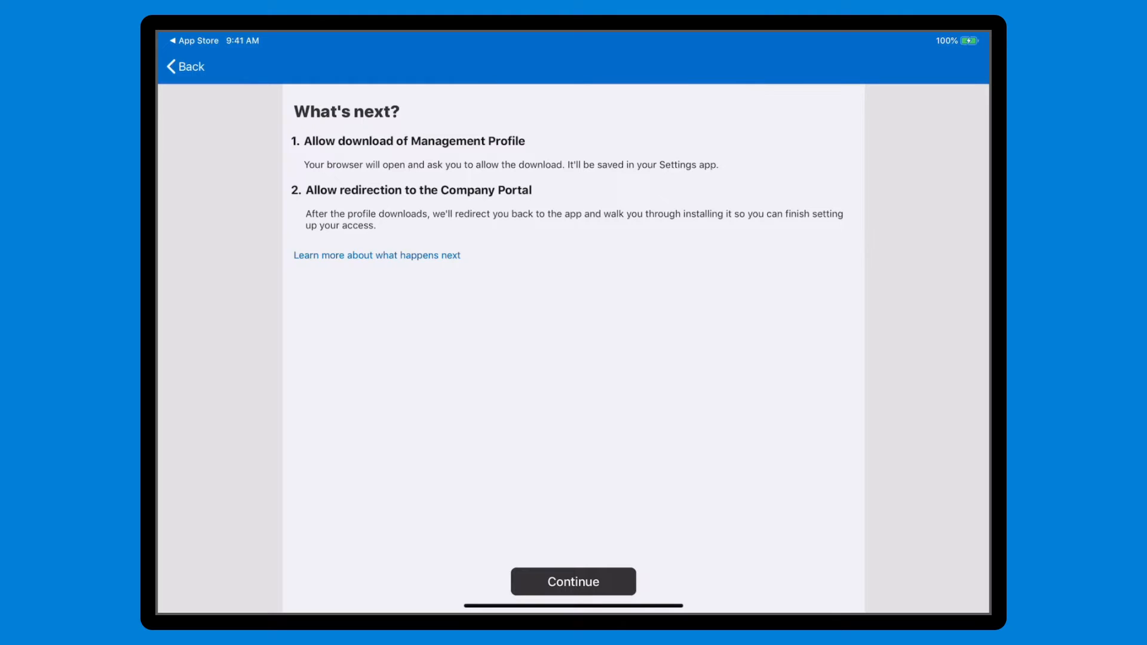
left_click(573, 582)
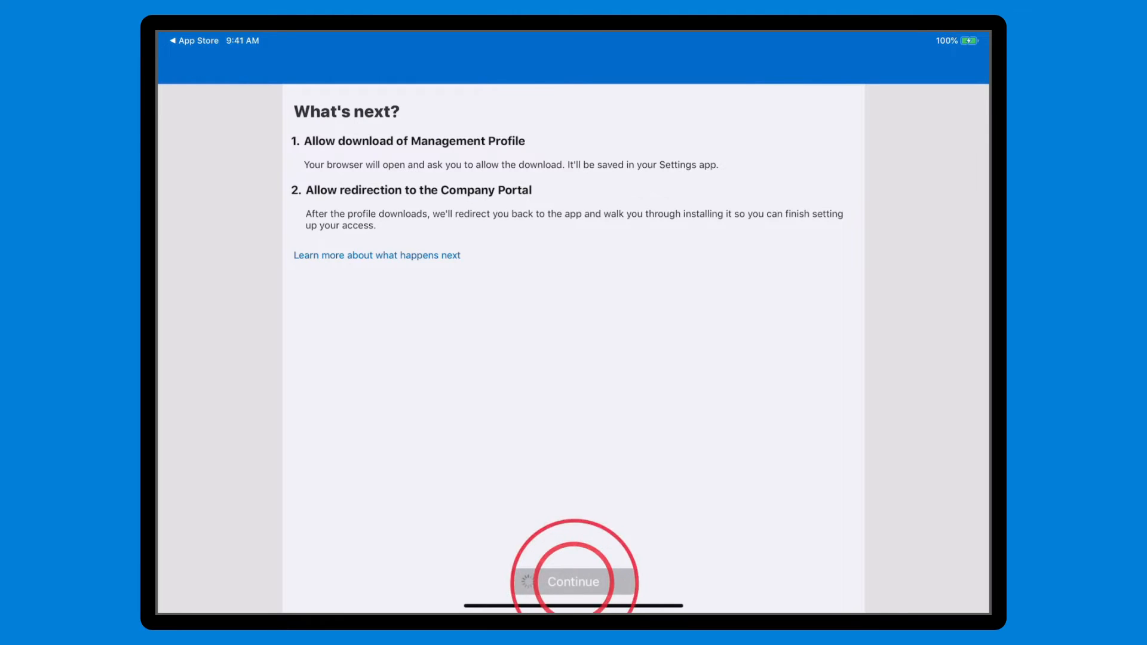
left_click(573, 582)
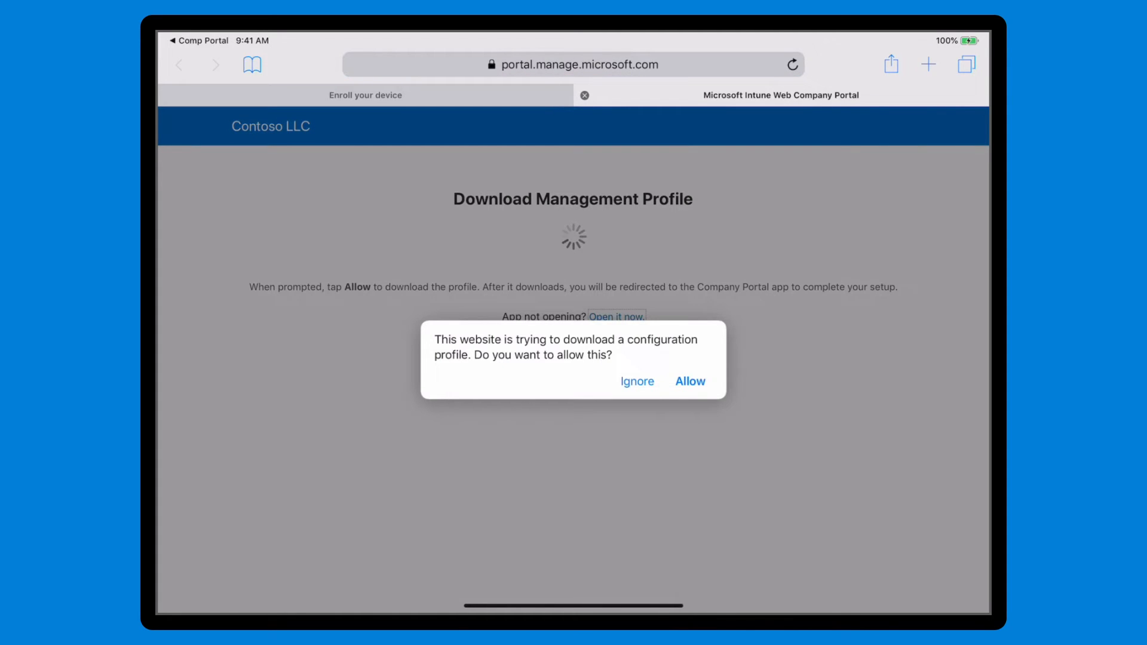
Step: Allow the configuration profile download in Safari and hand the page back to Company Portal
left_click(689, 381)
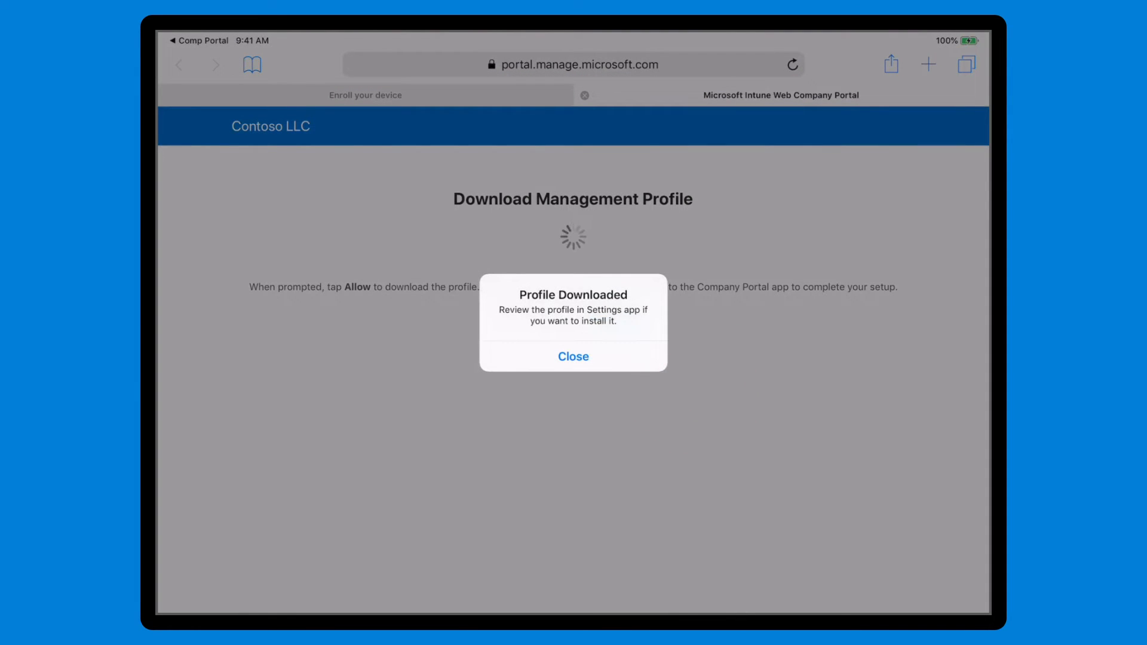
left_click(572, 356)
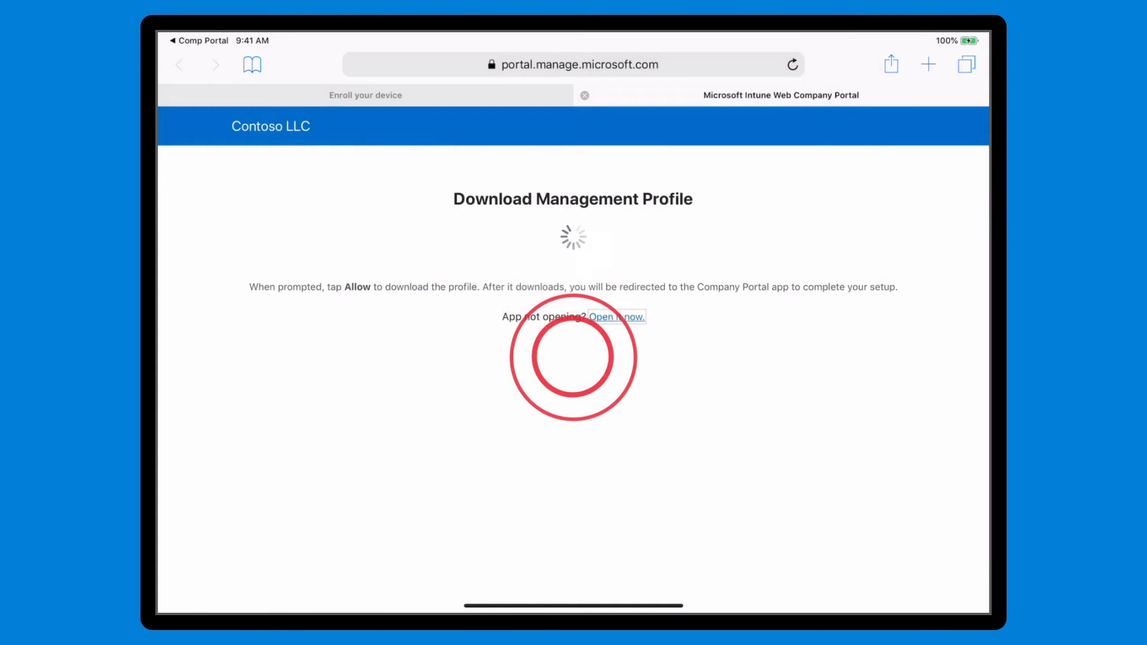
left_click(616, 315)
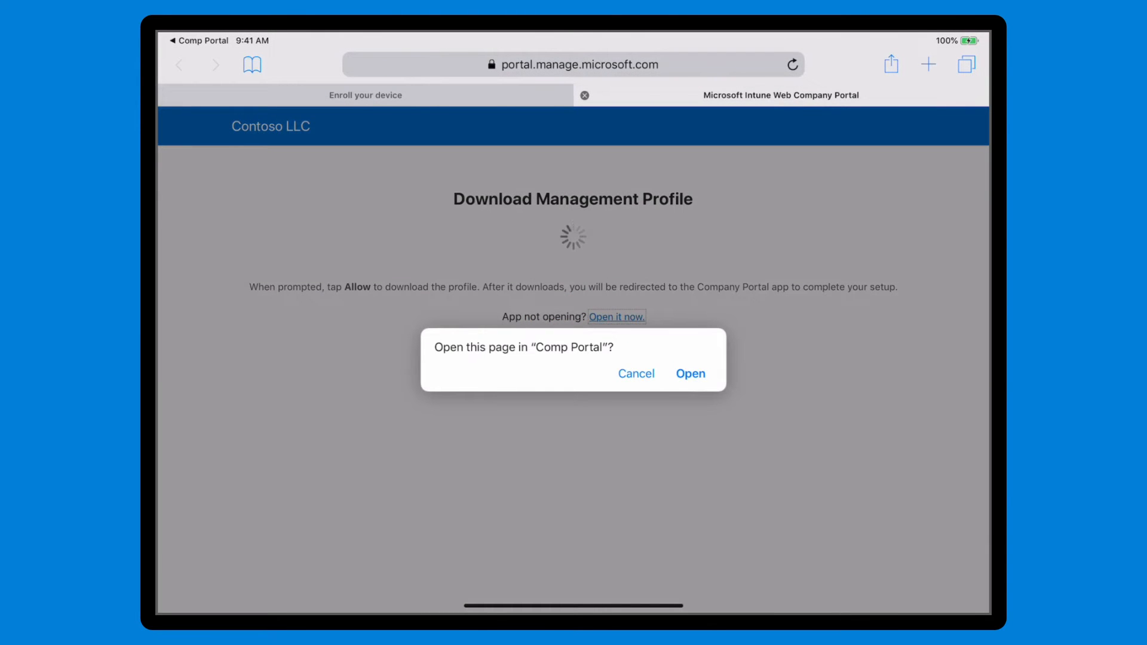
left_click(690, 374)
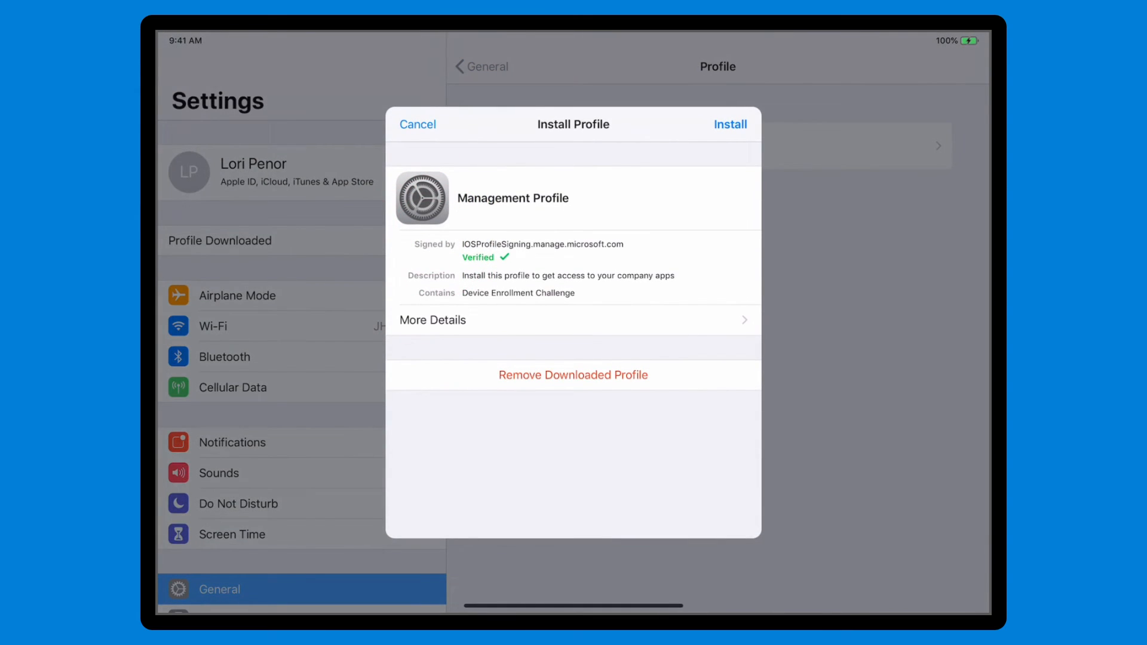
Step: Install and trust the Contoso LLC Management Profile in Settings, then return to Company Portal
left_click(729, 123)
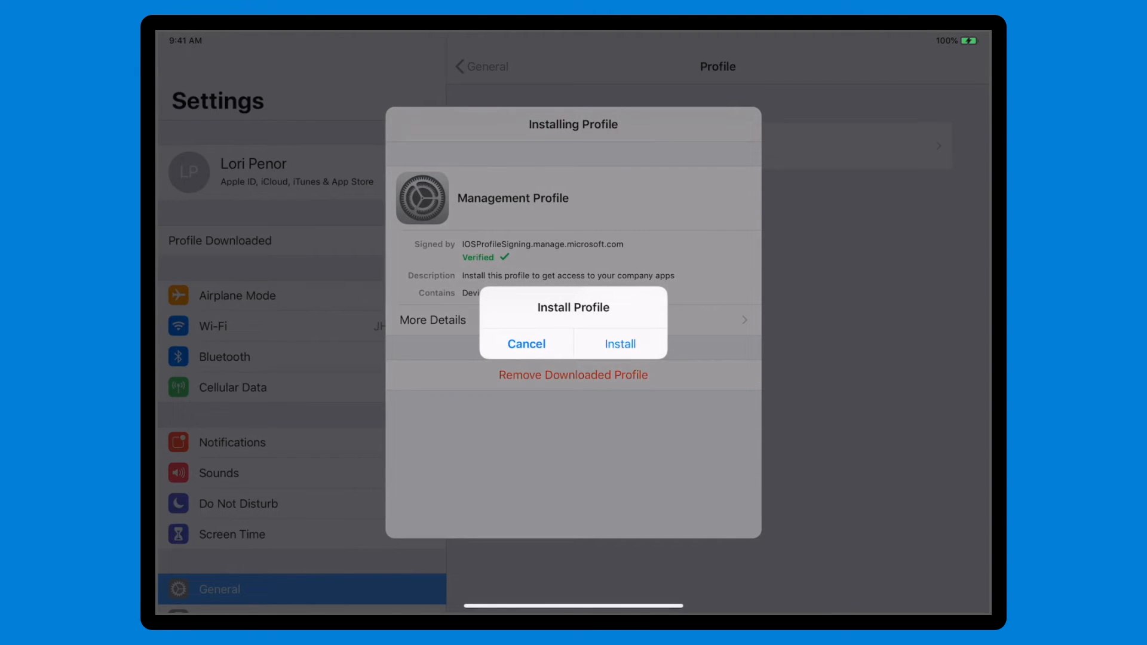
left_click(620, 344)
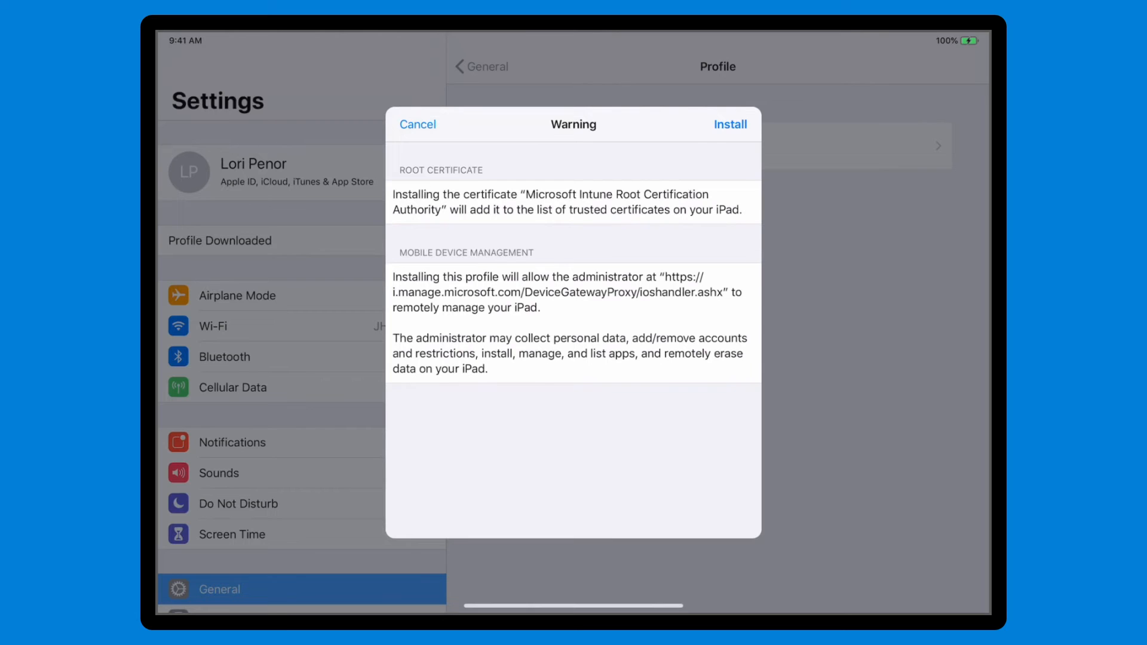
left_click(729, 123)
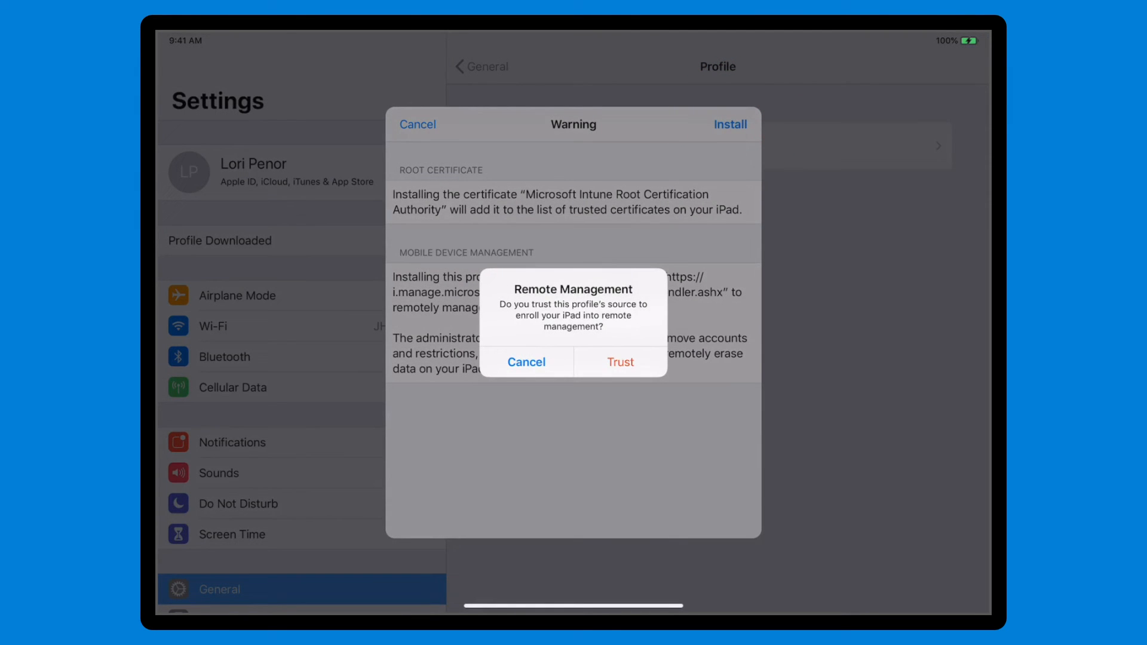
left_click(620, 361)
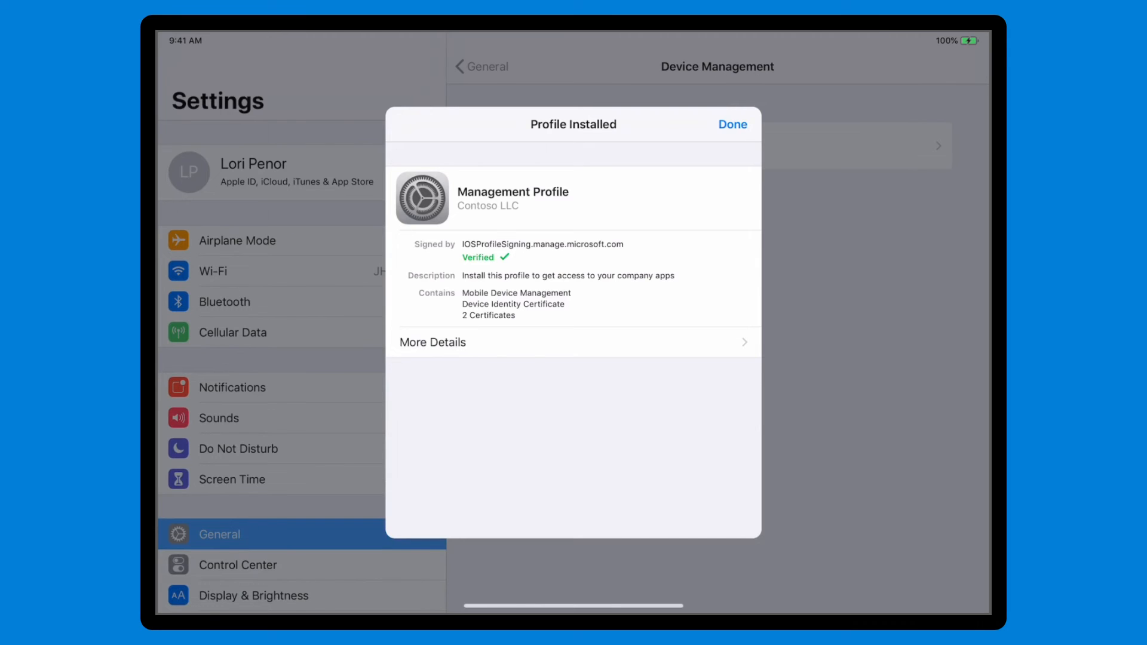
left_click(733, 124)
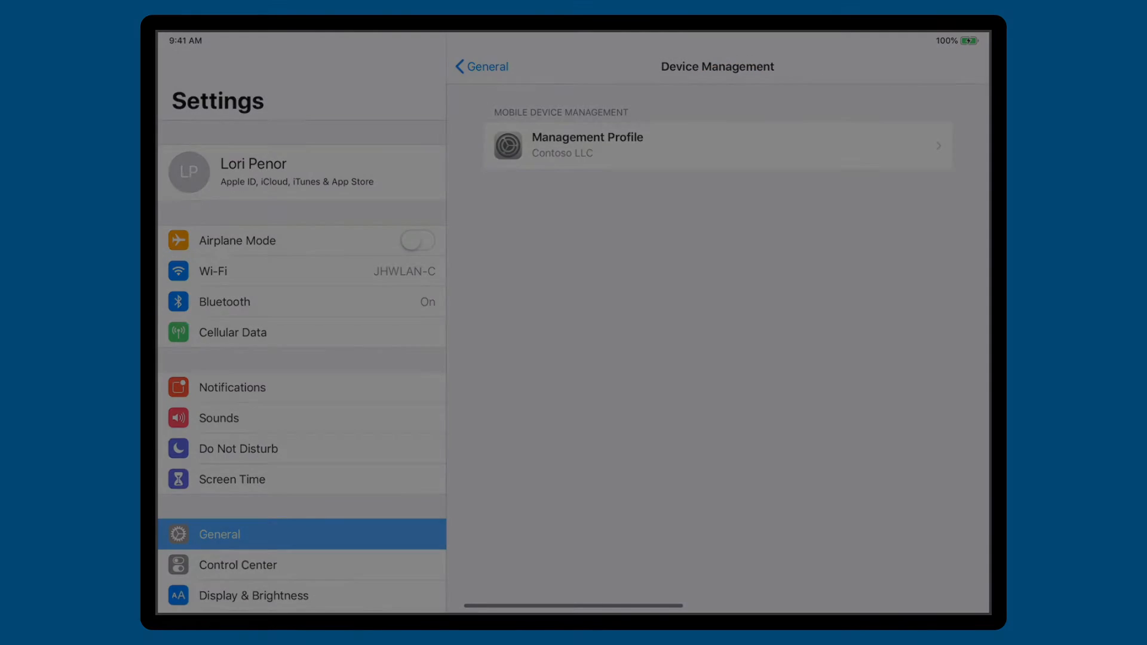
left_click(717, 145)
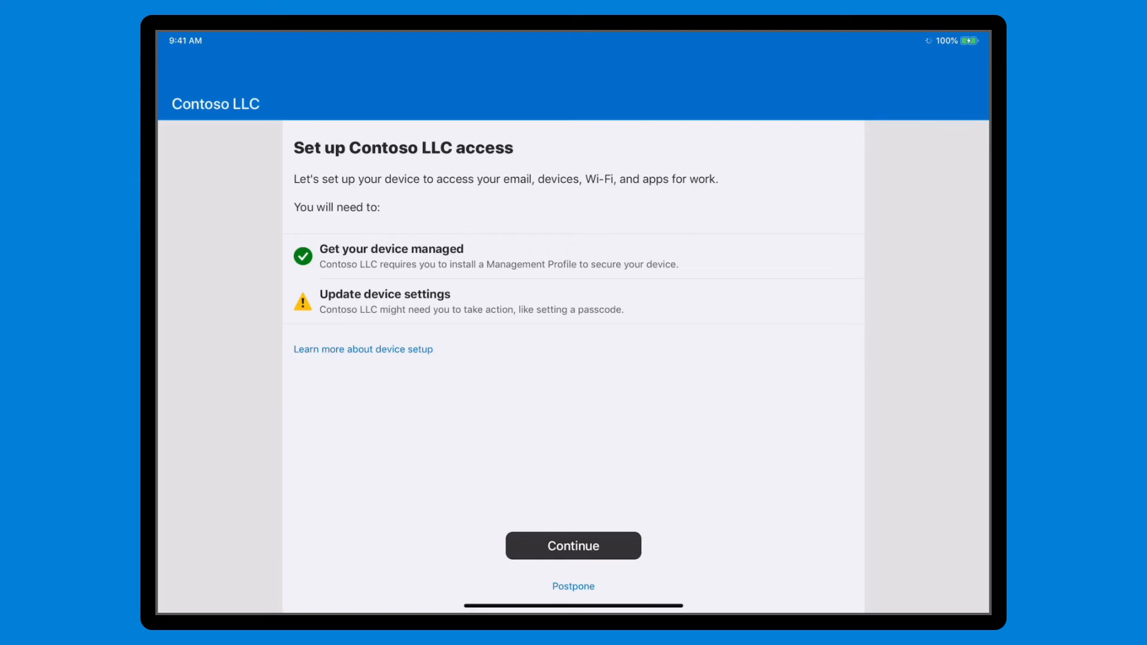
Step: Finish the Contoso LLC access setup and view the Support help desk details
left_click(572, 546)
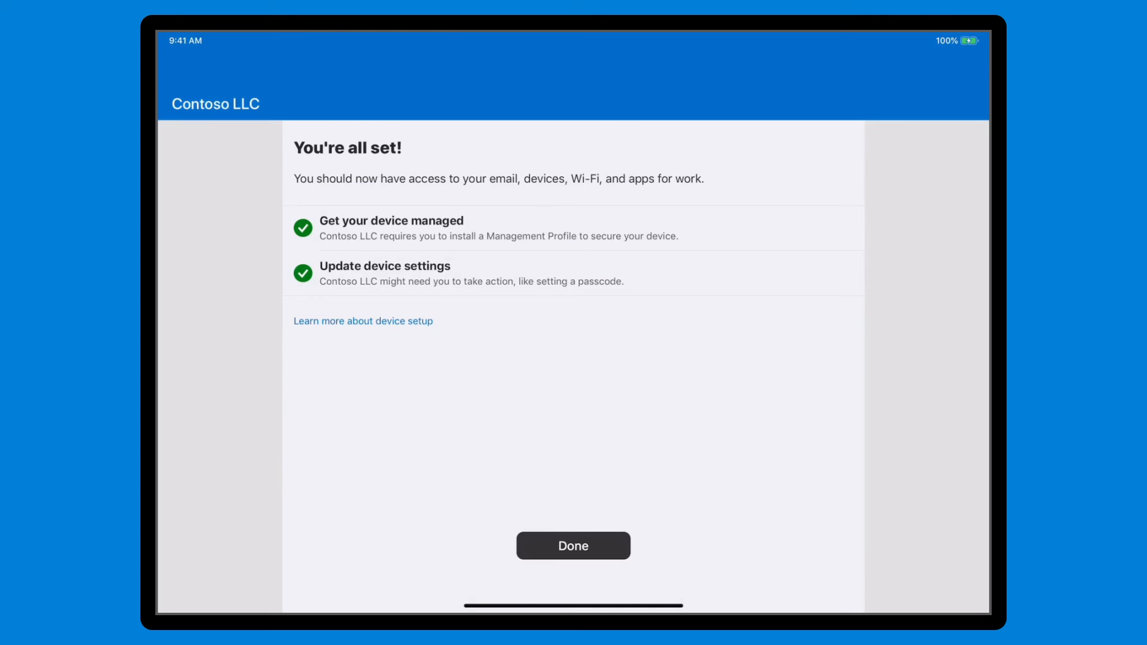
left_click(572, 545)
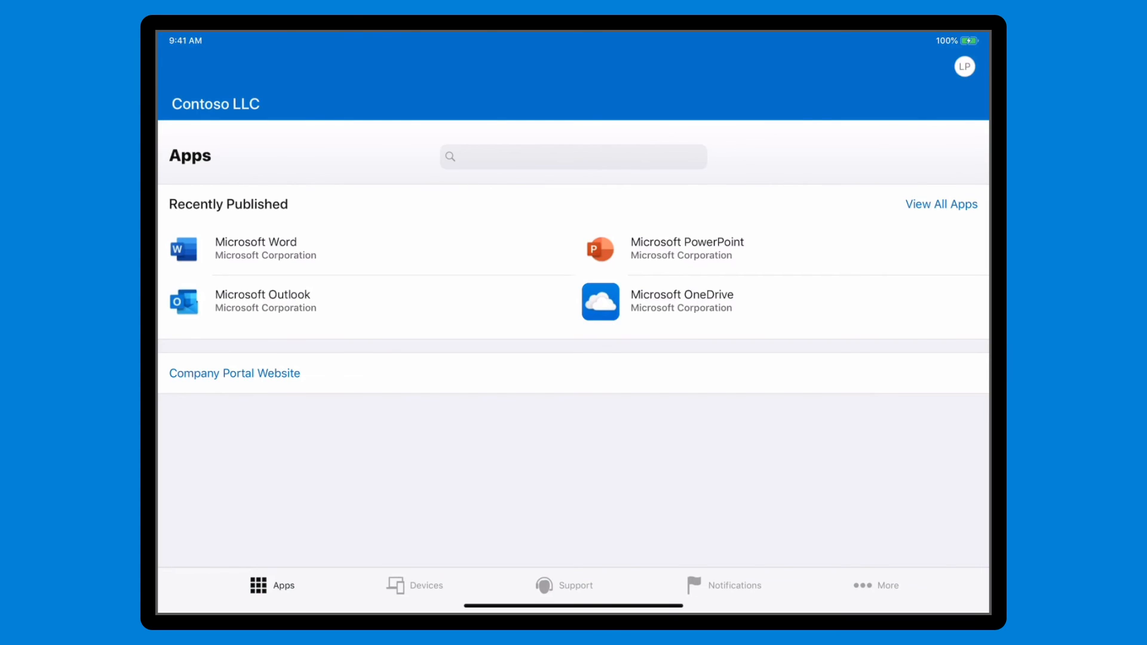
left_click(564, 585)
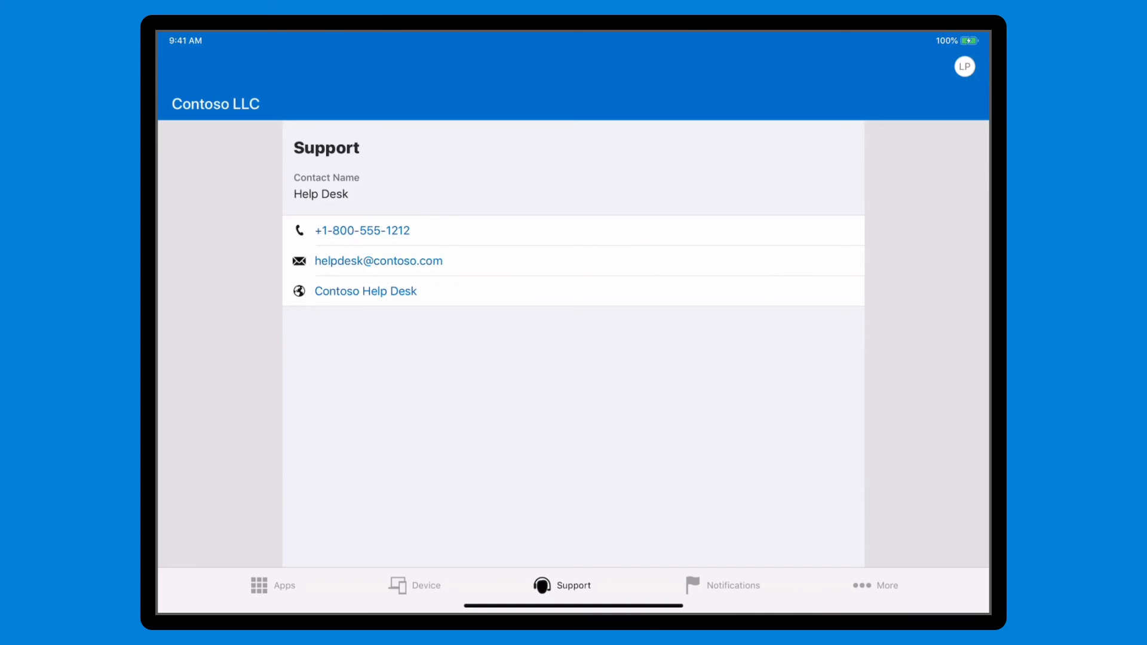
Step: Switch to Outlook and read the Congratulations email in the Inbox
left_click(379, 261)
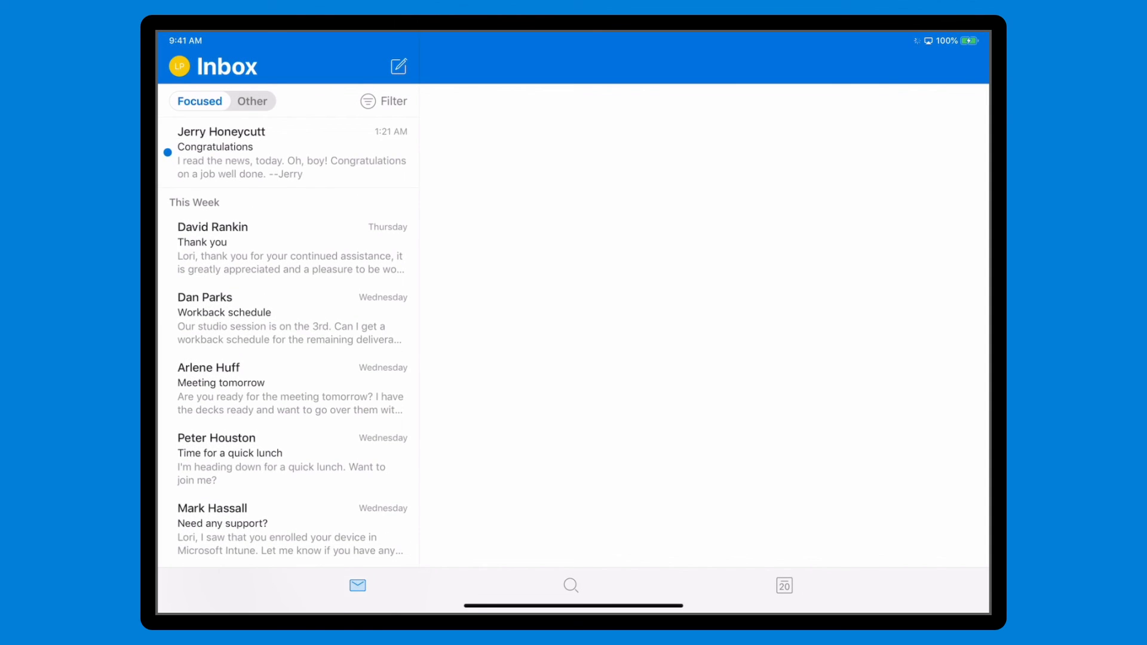
left_click(290, 153)
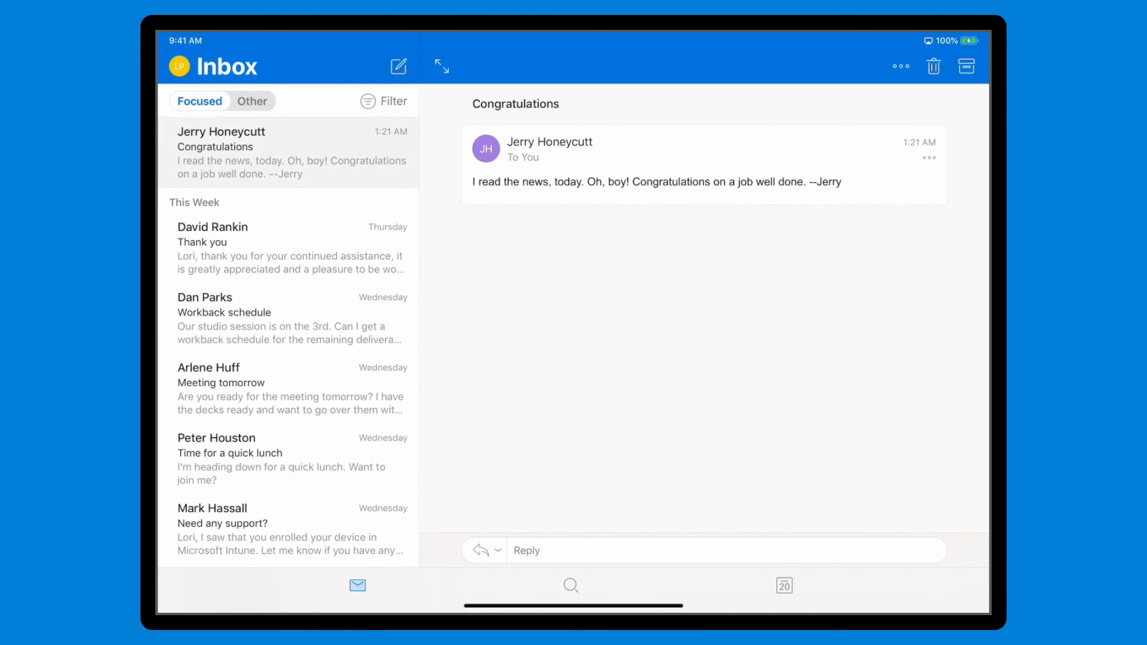